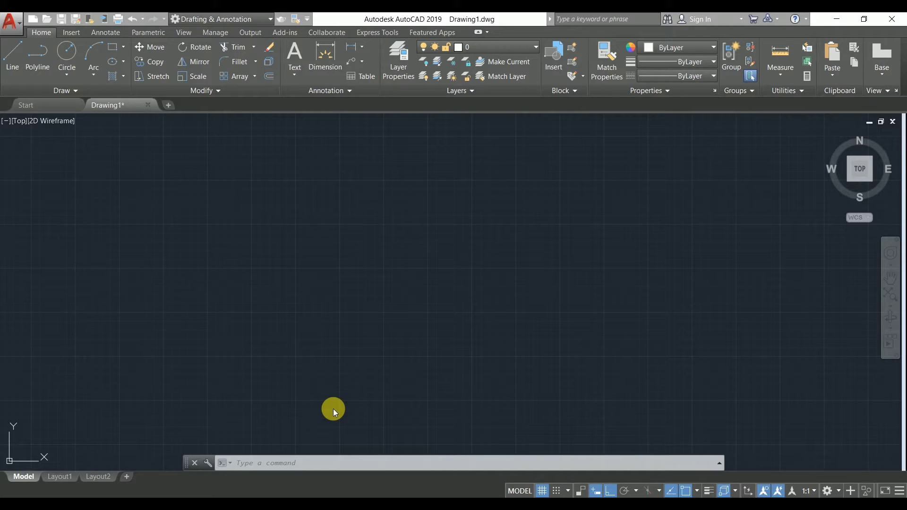
{"action": "mouse_move", "coordinate": [315, 234]}
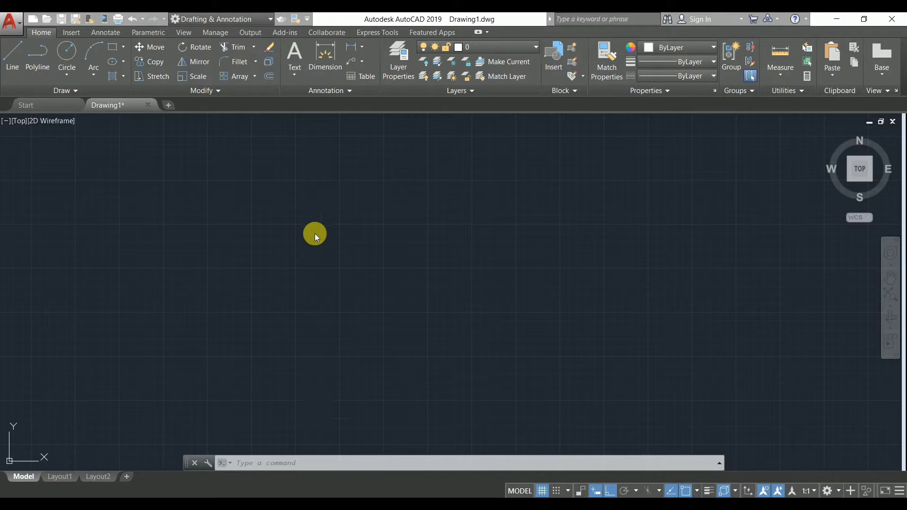
{"action": "mouse_move", "coordinate": [312, 220]}
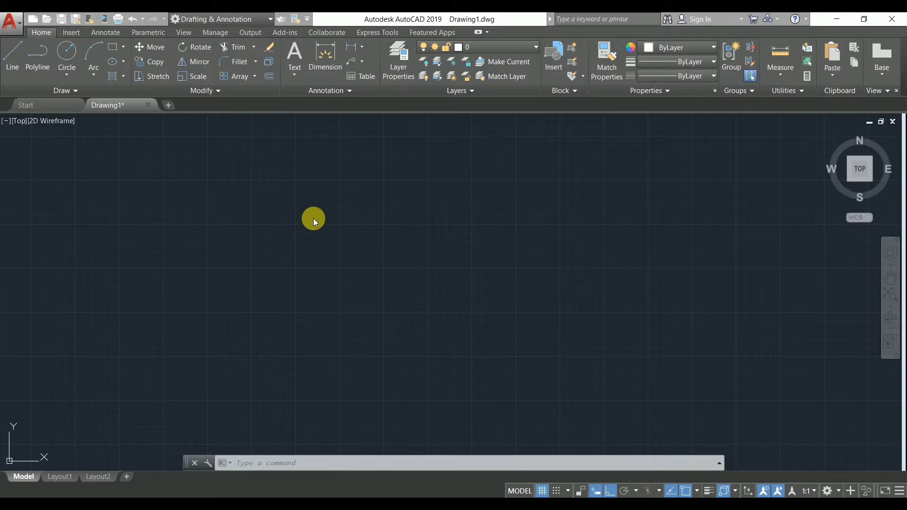
{"action": "mouse_move", "coordinate": [352, 345]}
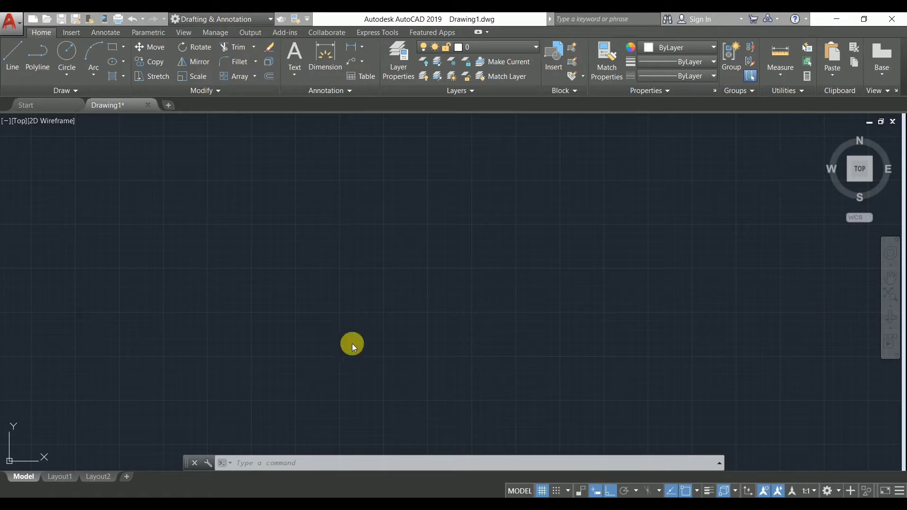
{"action": "mouse_move", "coordinate": [379, 301]}
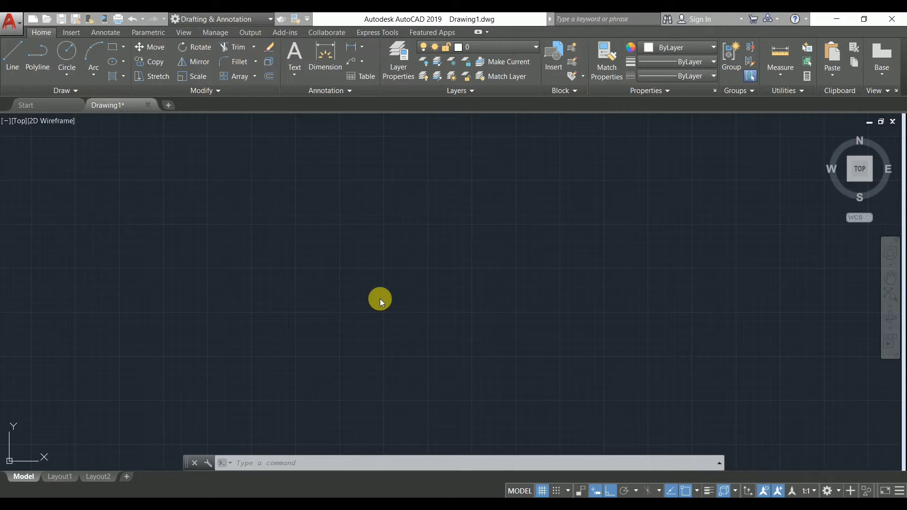
{"action": "mouse_move", "coordinate": [315, 179]}
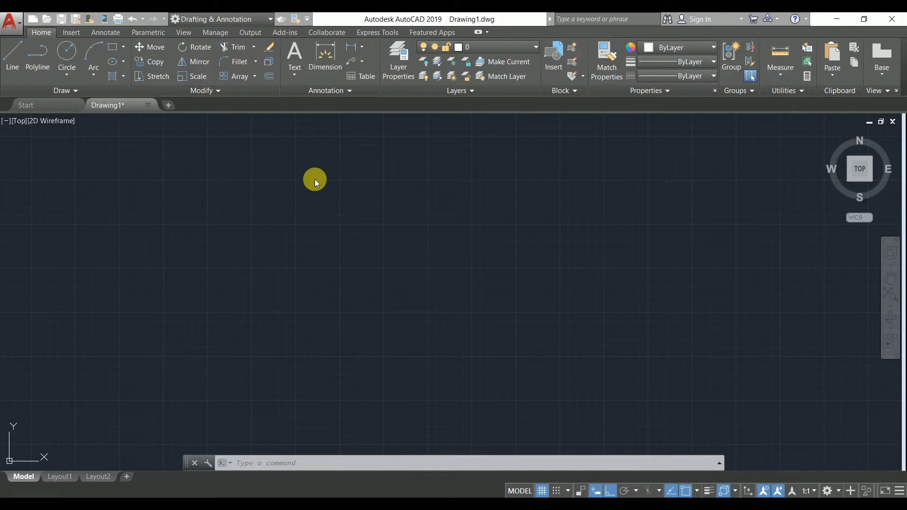
{"action": "mouse_move", "coordinate": [182, 218]}
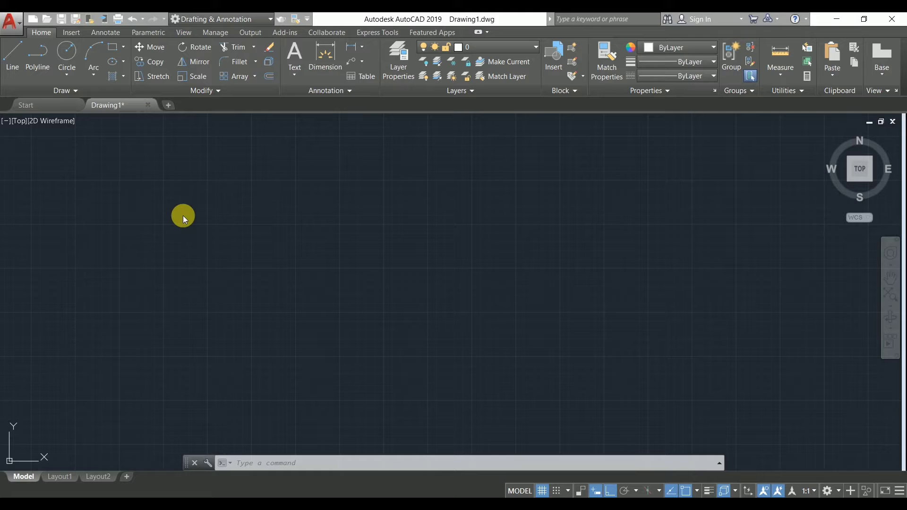
Show the External References palette's attach choices: DWG, Image, DWF, DGN, PDF, Point Cloud, Coordination Model.
{"action": "left_click", "coordinate": [185, 216]}
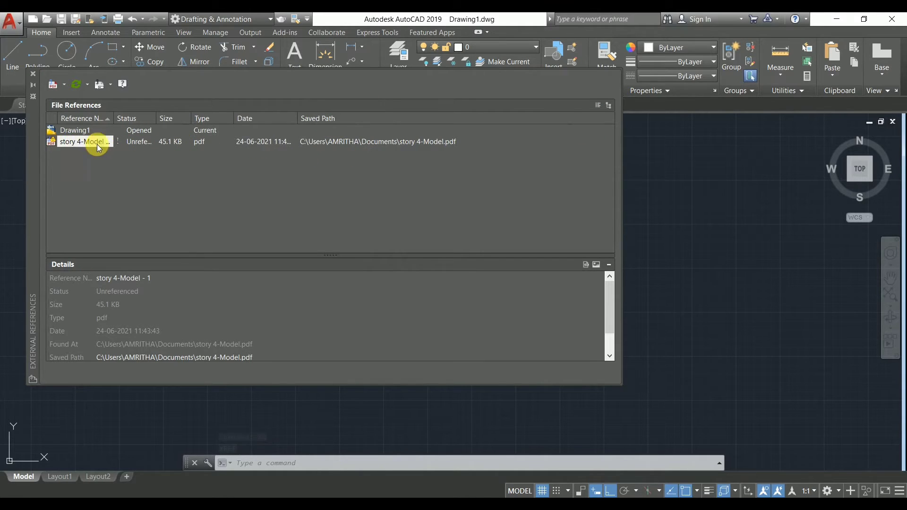
{"action": "mouse_move", "coordinate": [56, 108]}
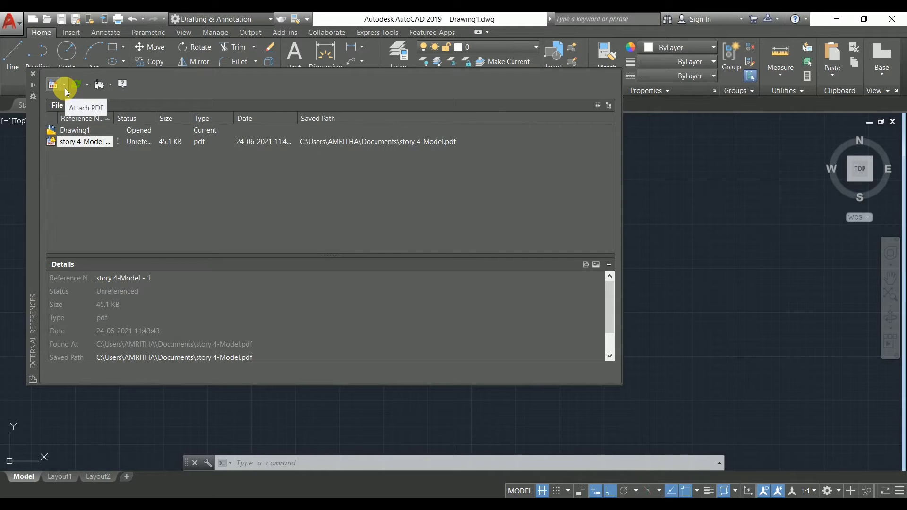
{"action": "mouse_move", "coordinate": [66, 85]}
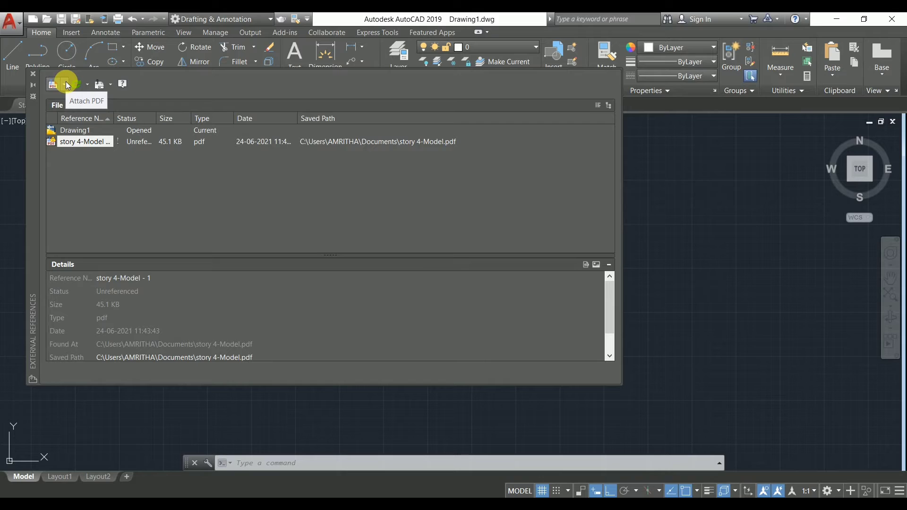
{"action": "left_click", "coordinate": [63, 84]}
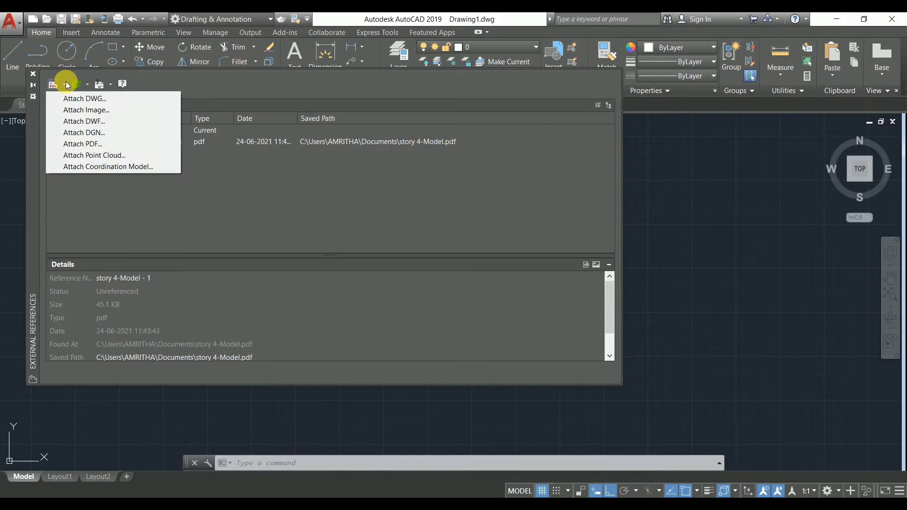
{"action": "mouse_move", "coordinate": [134, 148]}
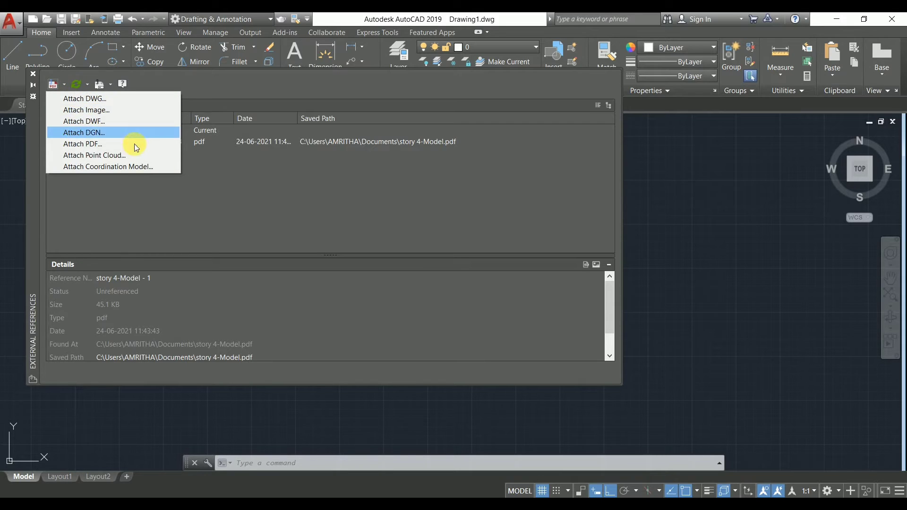
{"action": "mouse_move", "coordinate": [103, 98]}
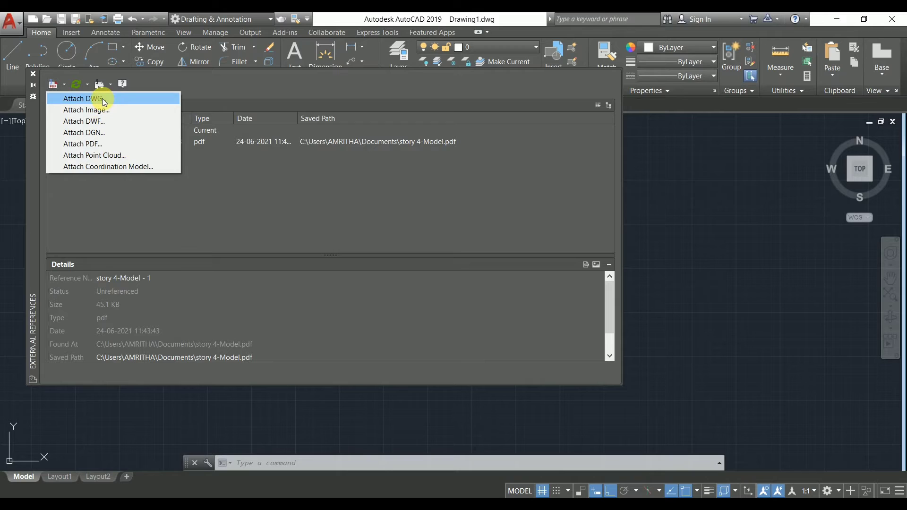
{"action": "mouse_move", "coordinate": [122, 155]}
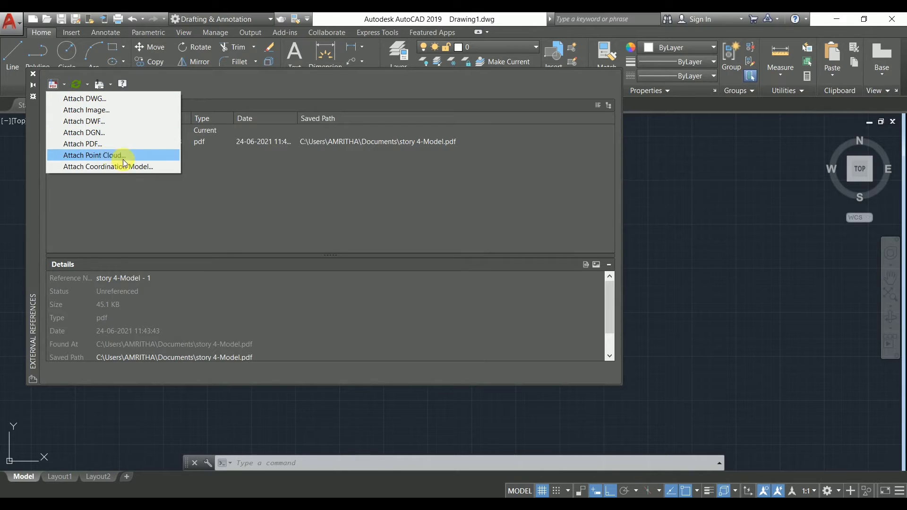
{"action": "mouse_move", "coordinate": [84, 158]}
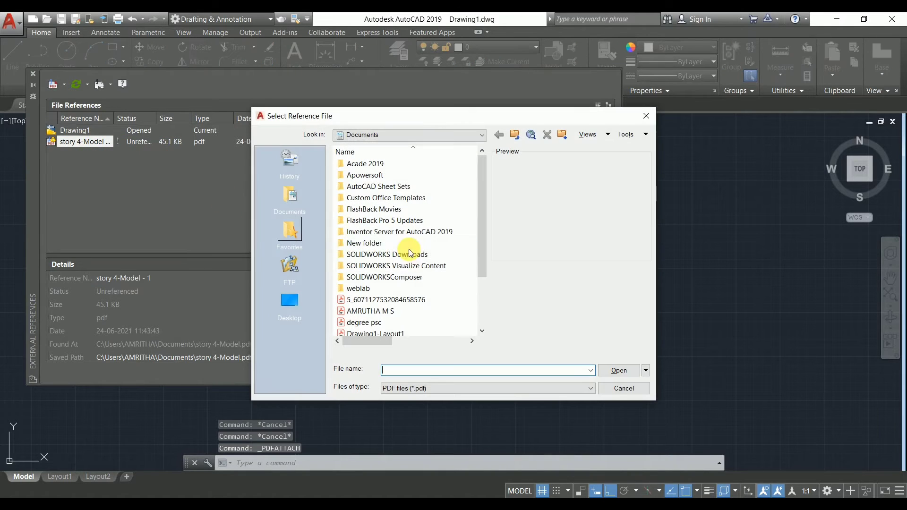
Select tool.pdf in Documents as the reference file, reaching the Attach PDF Underlay dialog.
{"action": "scroll", "scroll_direction": "down", "scroll_amount": 3}
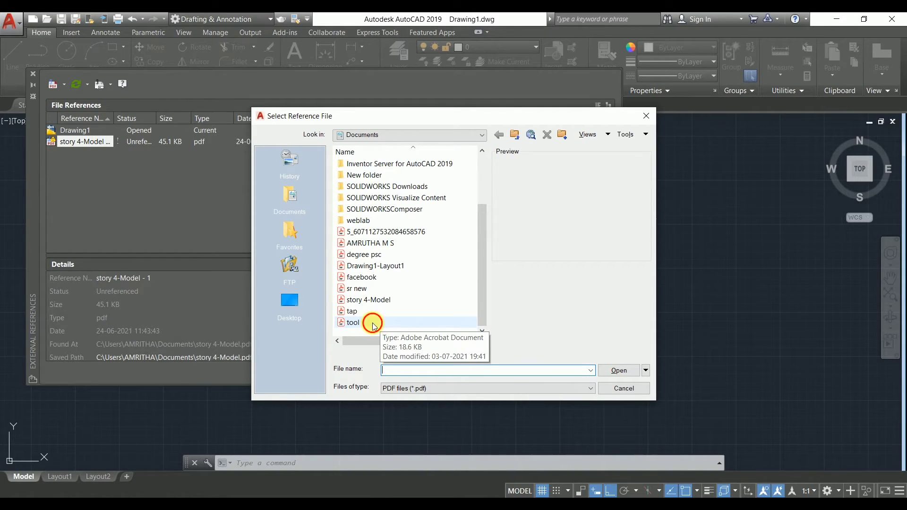
{"action": "left_click", "coordinate": [352, 322]}
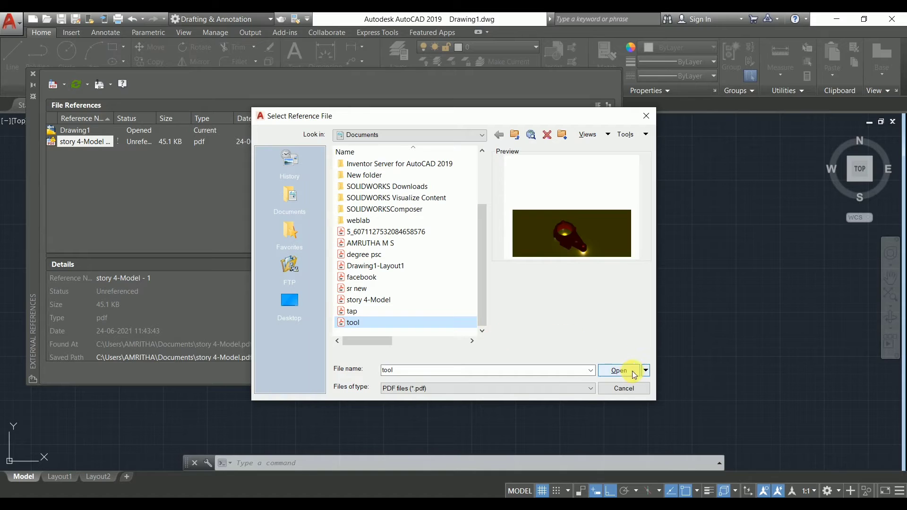
{"action": "left_click", "coordinate": [617, 371]}
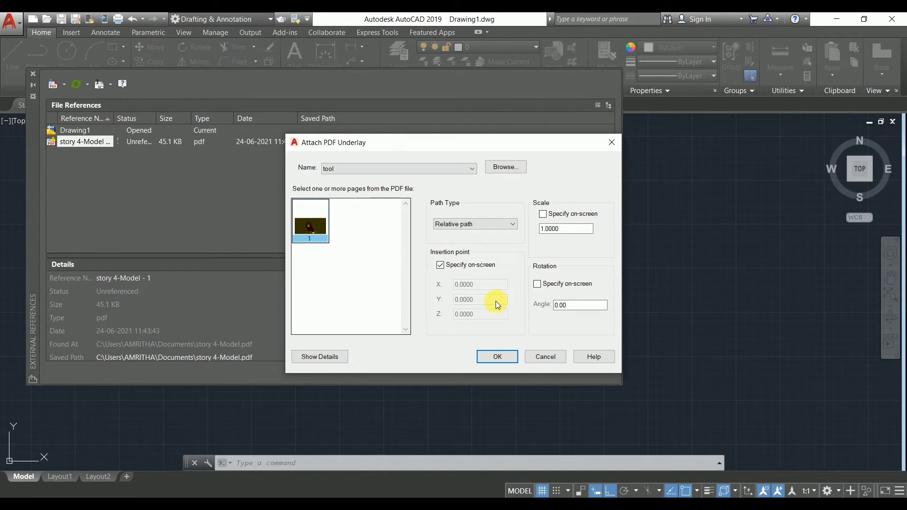
{"action": "left_click", "coordinate": [441, 264]}
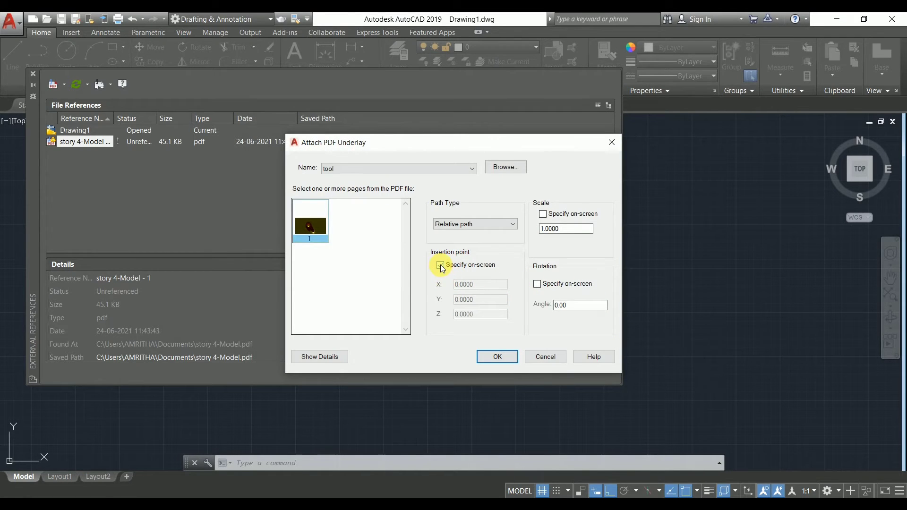
{"action": "left_click", "coordinate": [440, 264]}
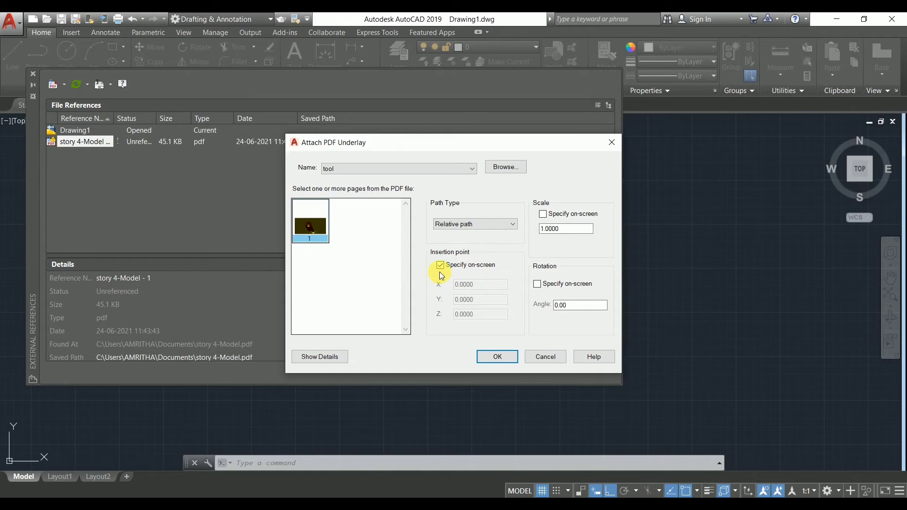
{"action": "mouse_move", "coordinate": [498, 276]}
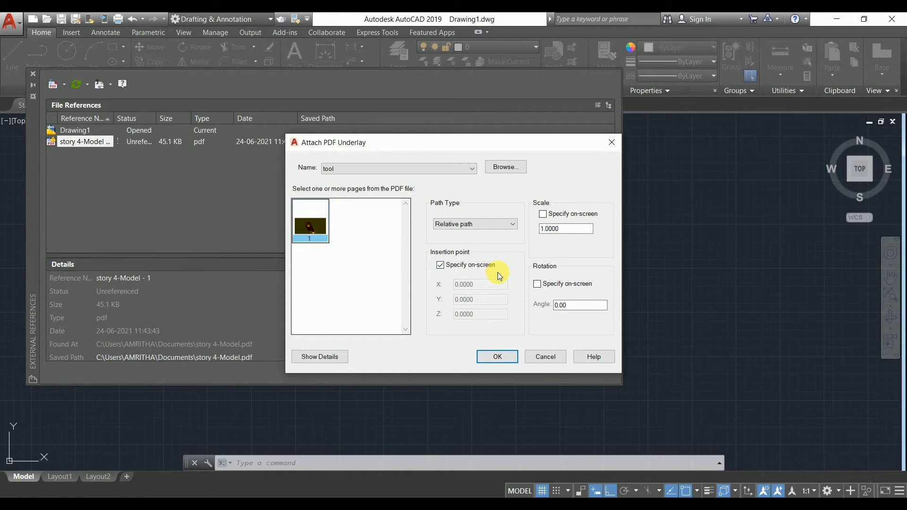
{"action": "mouse_move", "coordinate": [520, 336]}
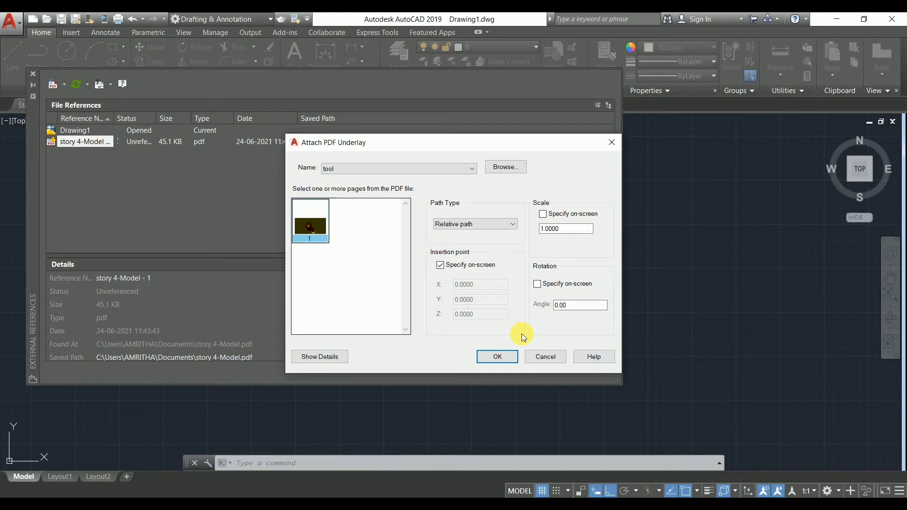
{"action": "mouse_move", "coordinate": [475, 295]}
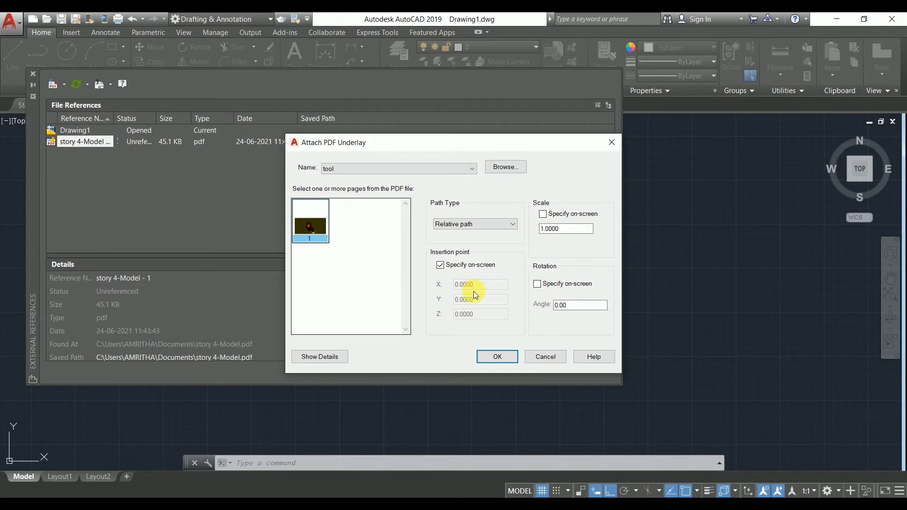
{"action": "mouse_move", "coordinate": [480, 299]}
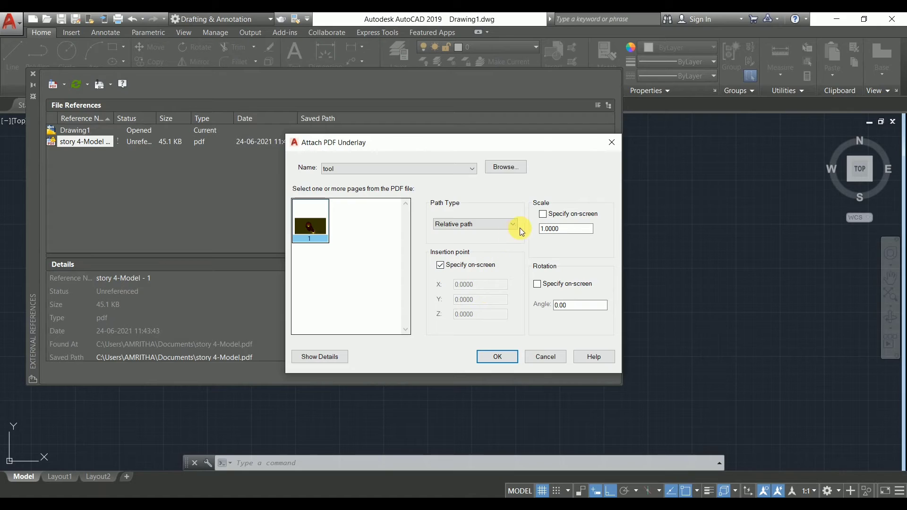
{"action": "mouse_move", "coordinate": [568, 239]}
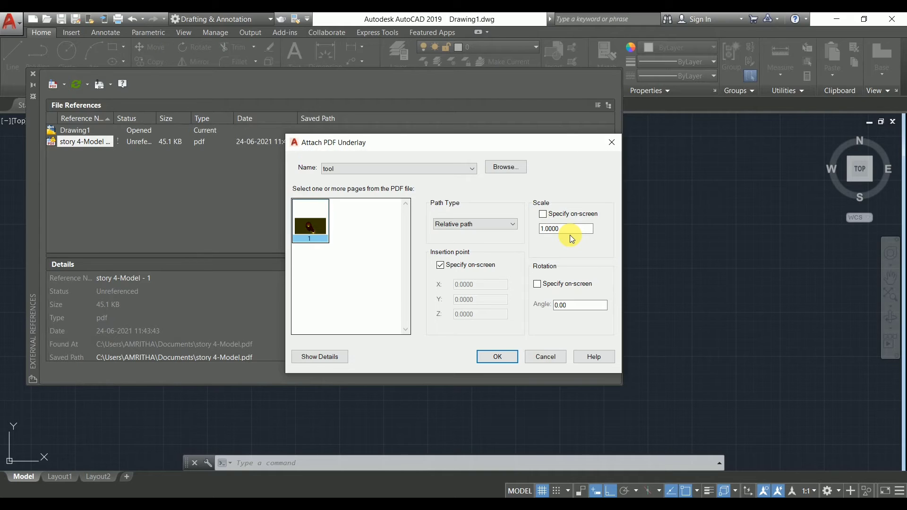
{"action": "mouse_move", "coordinate": [556, 283]}
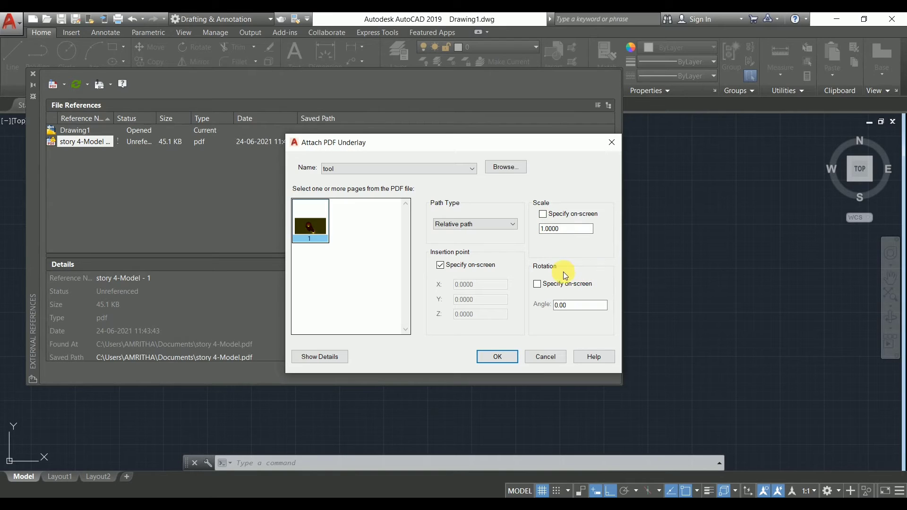
{"action": "mouse_move", "coordinate": [588, 310]}
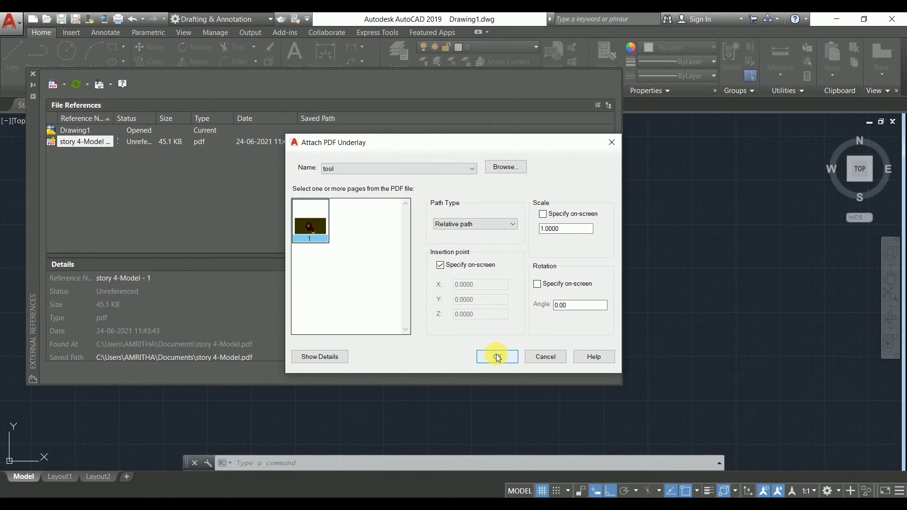
{"action": "mouse_move", "coordinate": [425, 267]}
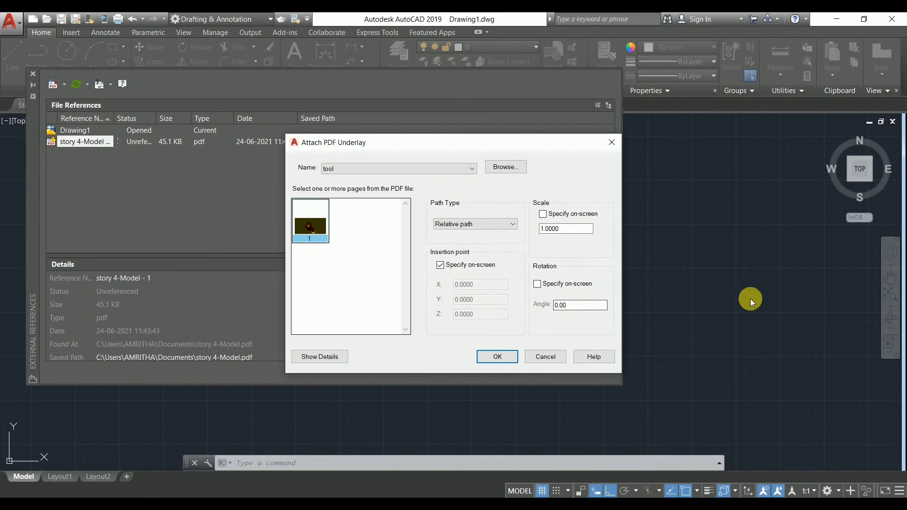
Confirm the Attach PDF Underlay settings with OK so AutoCAD prompts for the tool underlay's insertion point.
{"action": "left_click", "coordinate": [496, 356]}
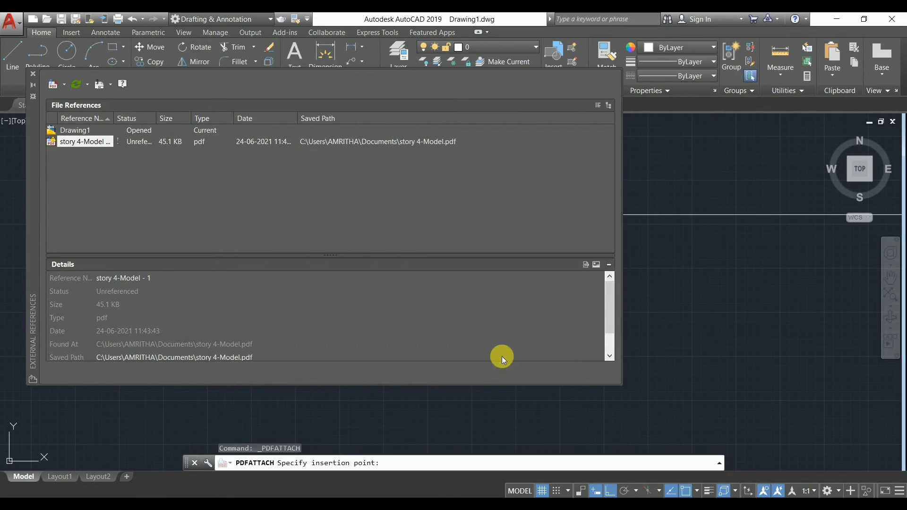
{"action": "mouse_move", "coordinate": [692, 253]}
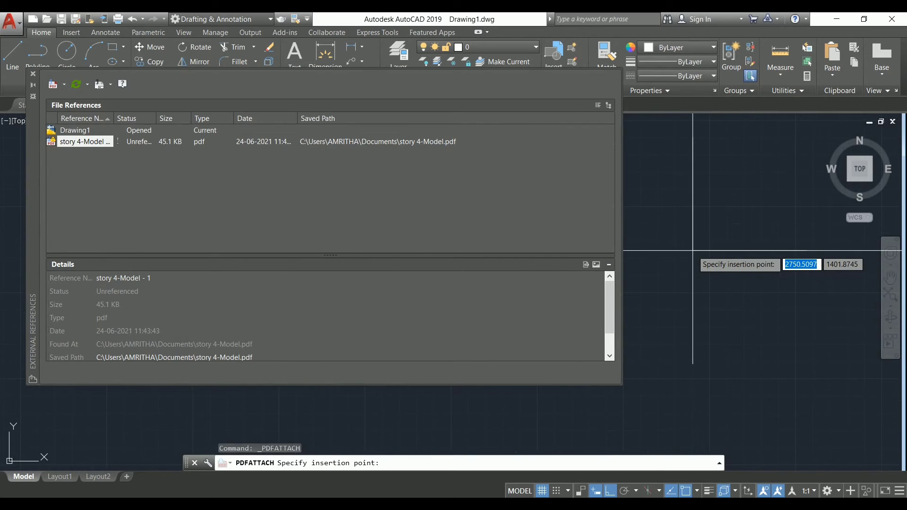
{"action": "mouse_move", "coordinate": [730, 190]}
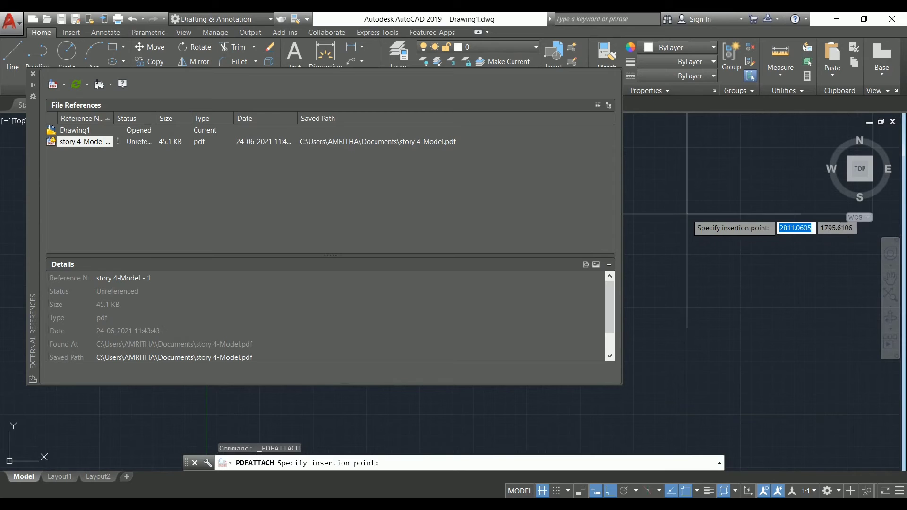
{"action": "mouse_move", "coordinate": [735, 180]}
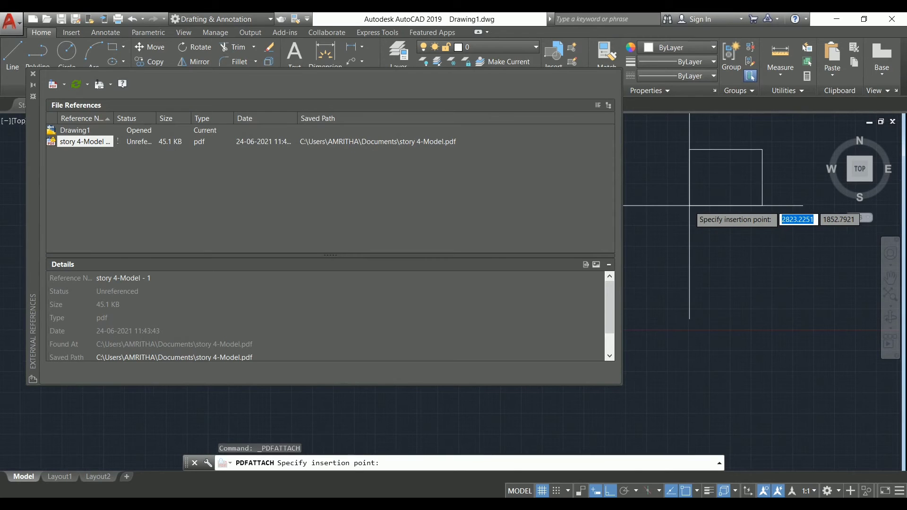
{"action": "mouse_move", "coordinate": [697, 207]}
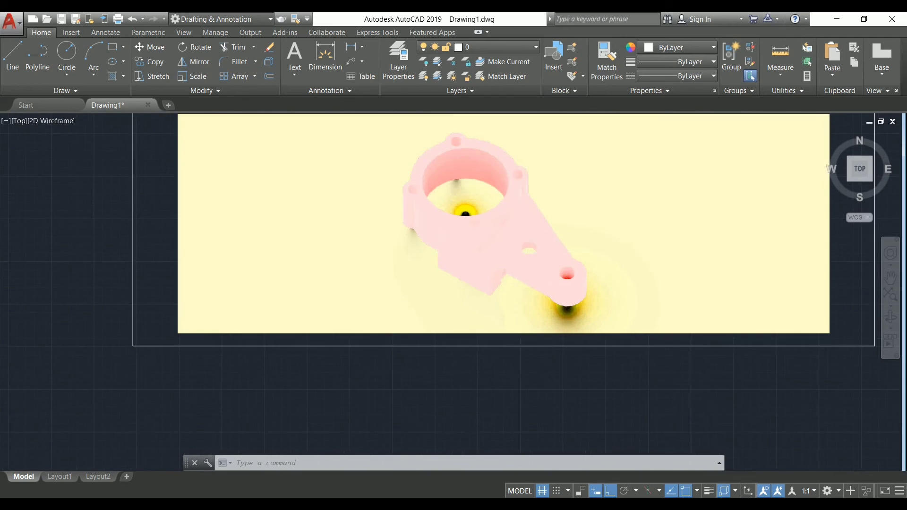
{"action": "scroll", "scroll_direction": "down", "scroll_amount": 3}
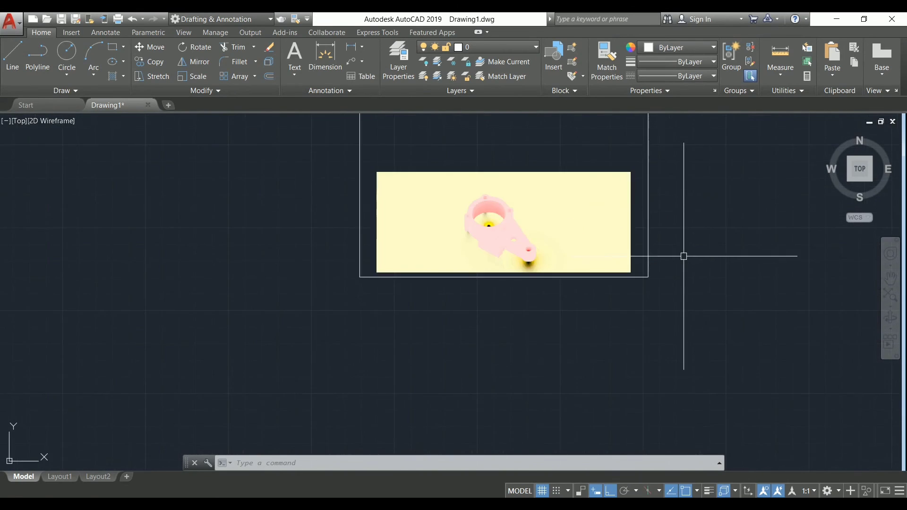
{"action": "mouse_move", "coordinate": [678, 251]}
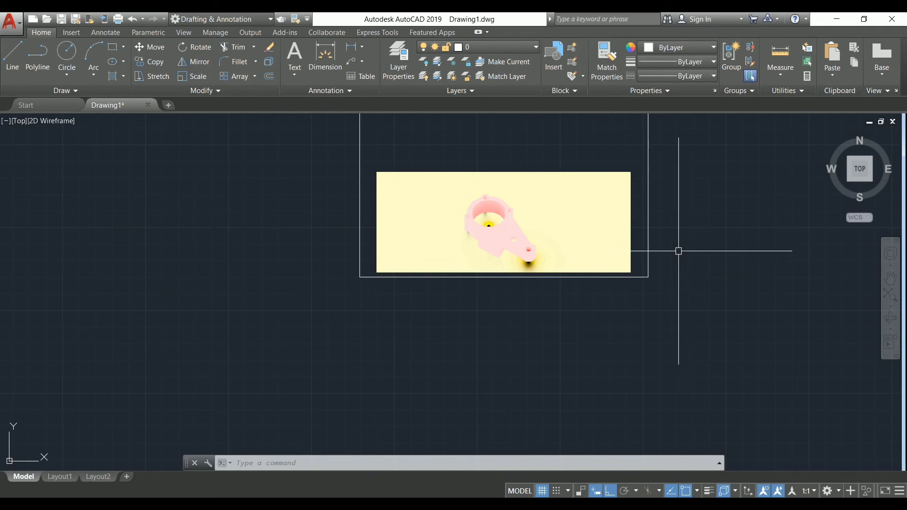
{"action": "mouse_move", "coordinate": [652, 292]}
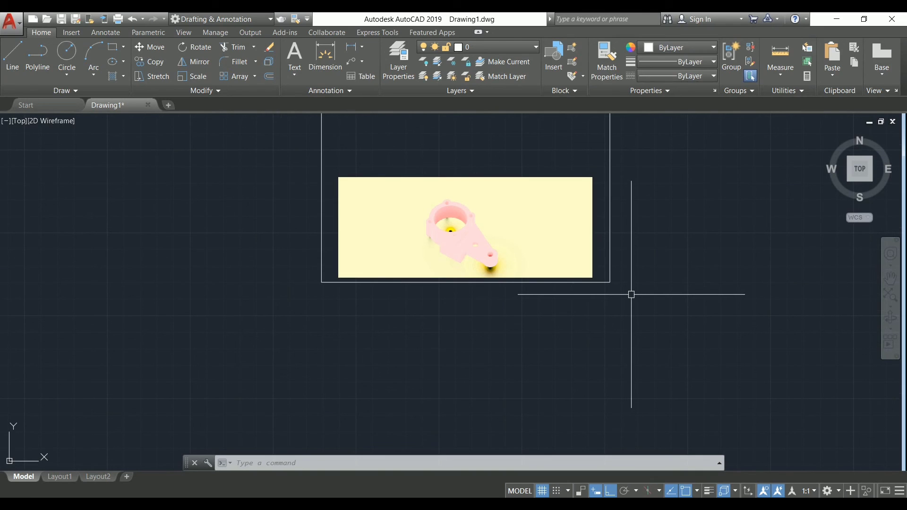
{"action": "mouse_move", "coordinate": [630, 295]}
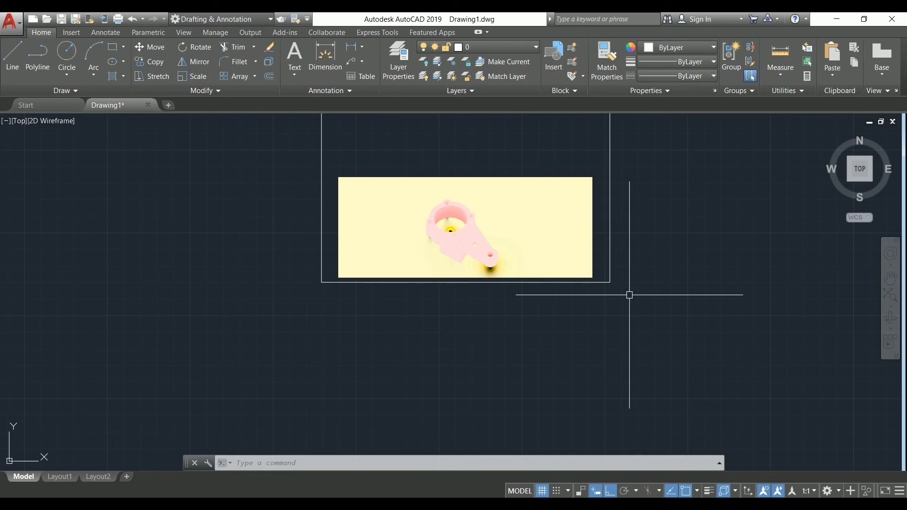
{"action": "mouse_move", "coordinate": [629, 301]}
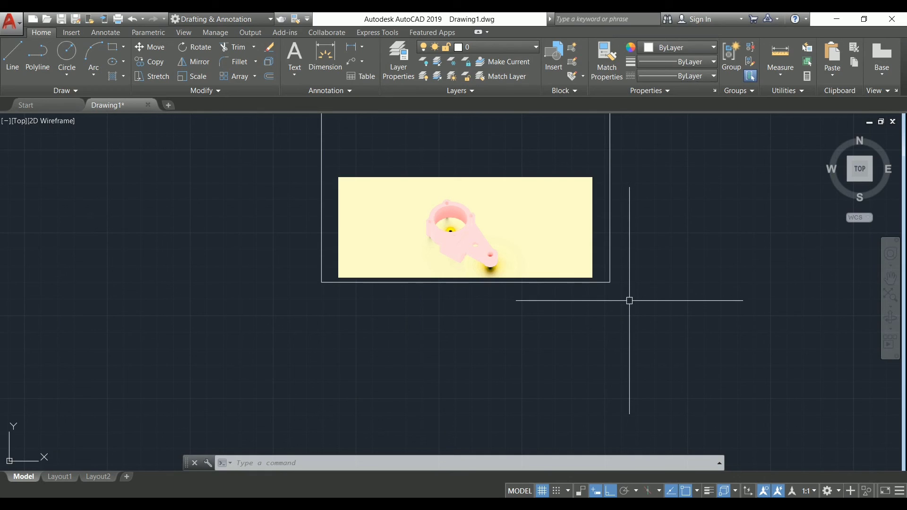
{"action": "mouse_move", "coordinate": [629, 313]}
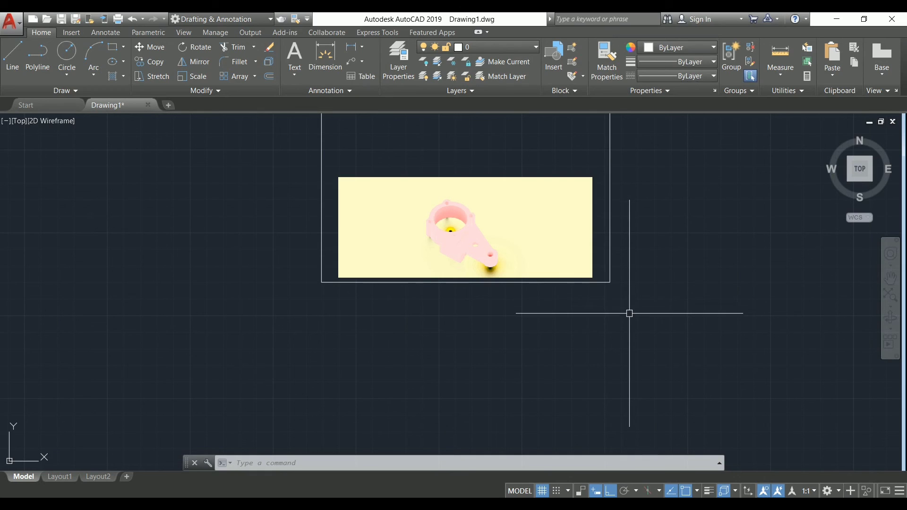
{"action": "mouse_move", "coordinate": [629, 317]}
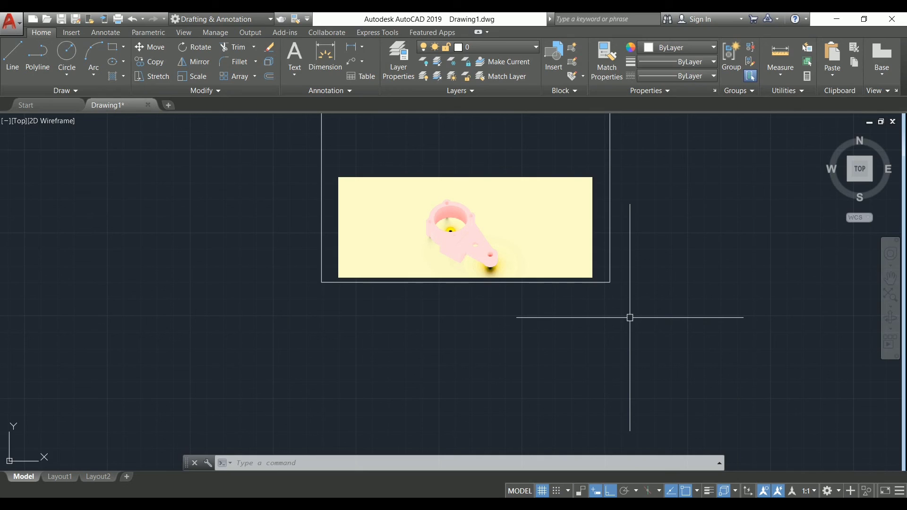
{"action": "mouse_move", "coordinate": [629, 317]}
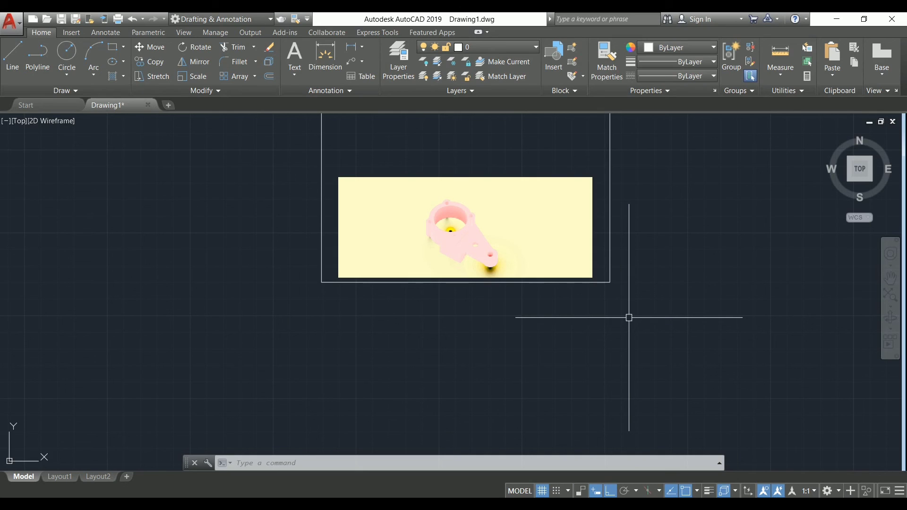
{"action": "mouse_move", "coordinate": [603, 340]}
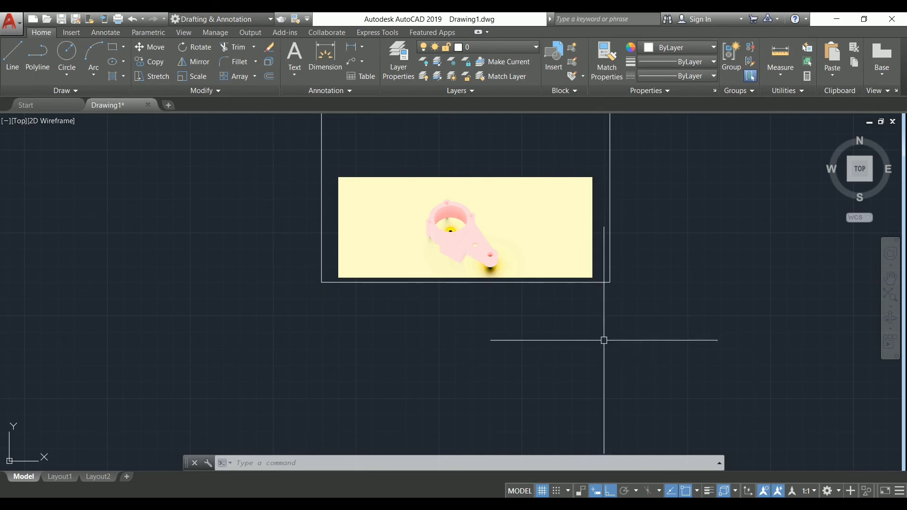